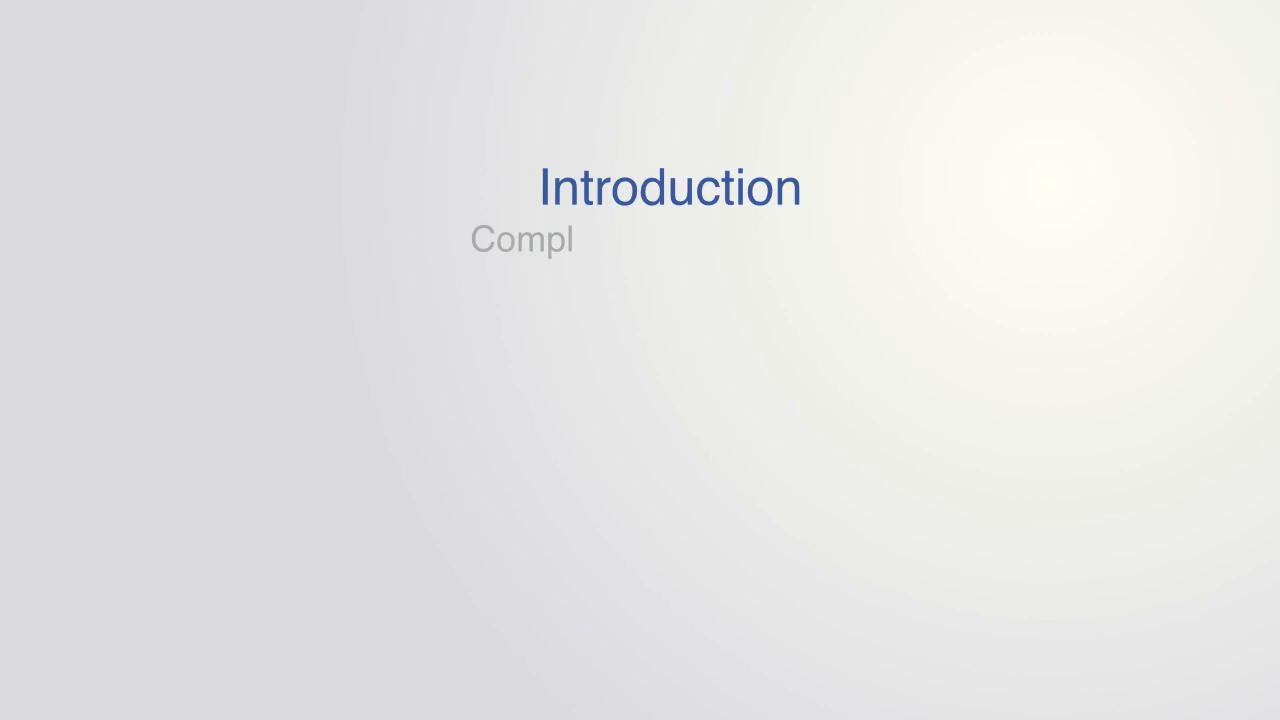
text(ex systems design)
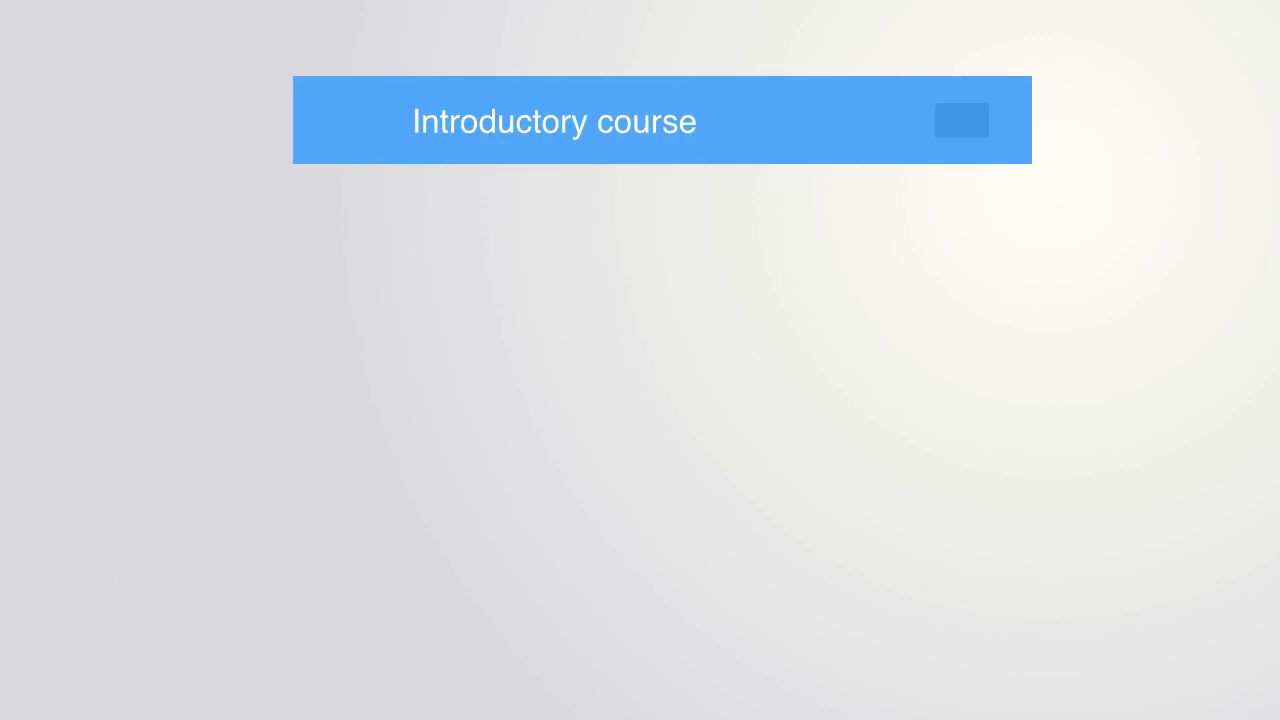
click(960, 120)
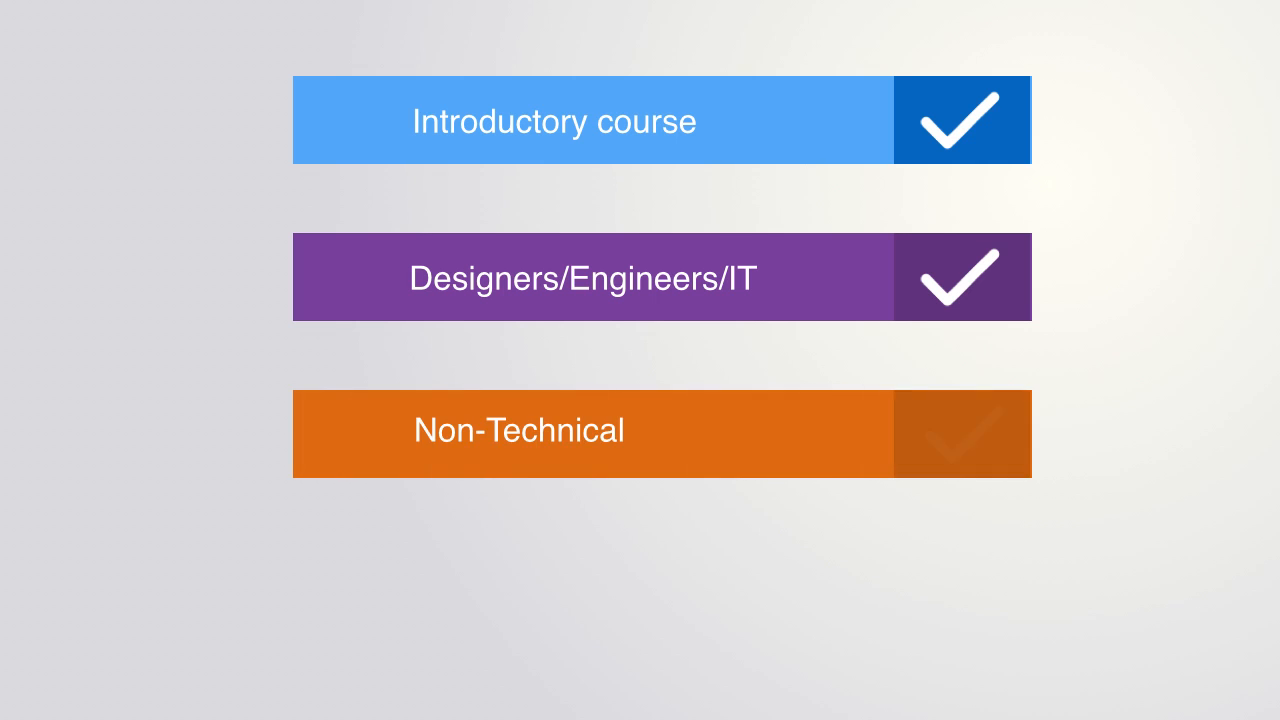
click(964, 434)
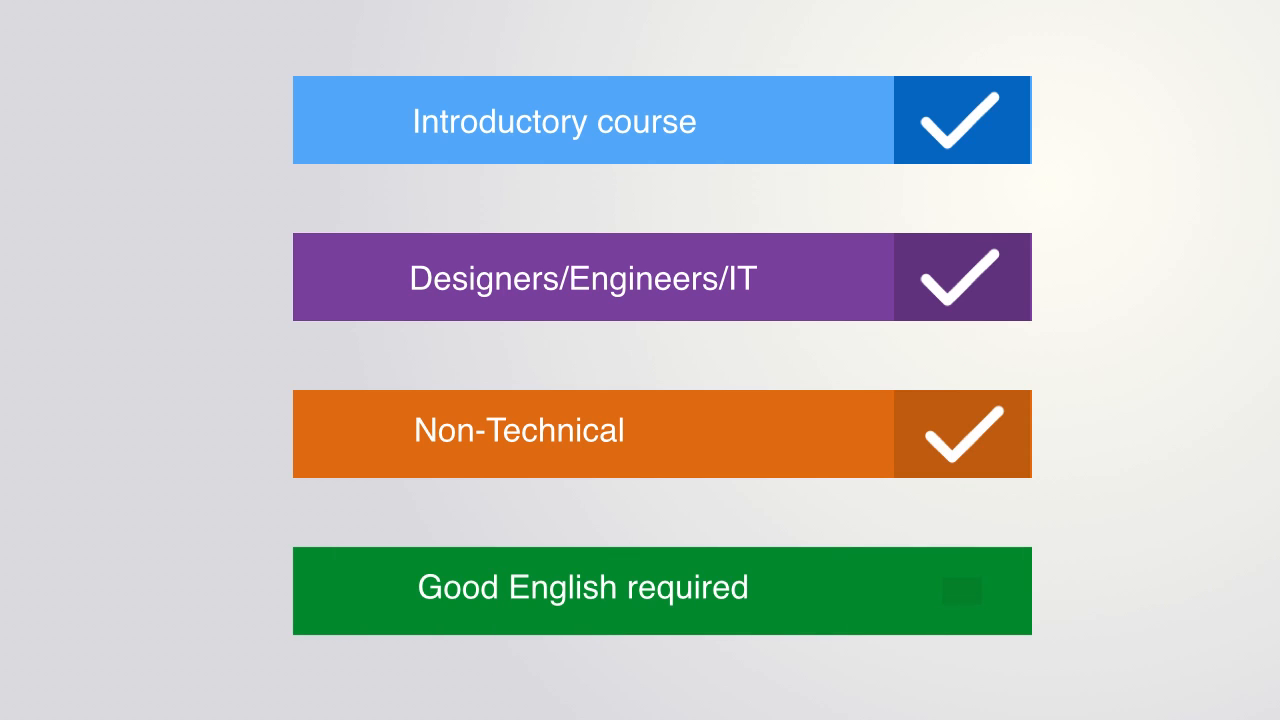
click(960, 590)
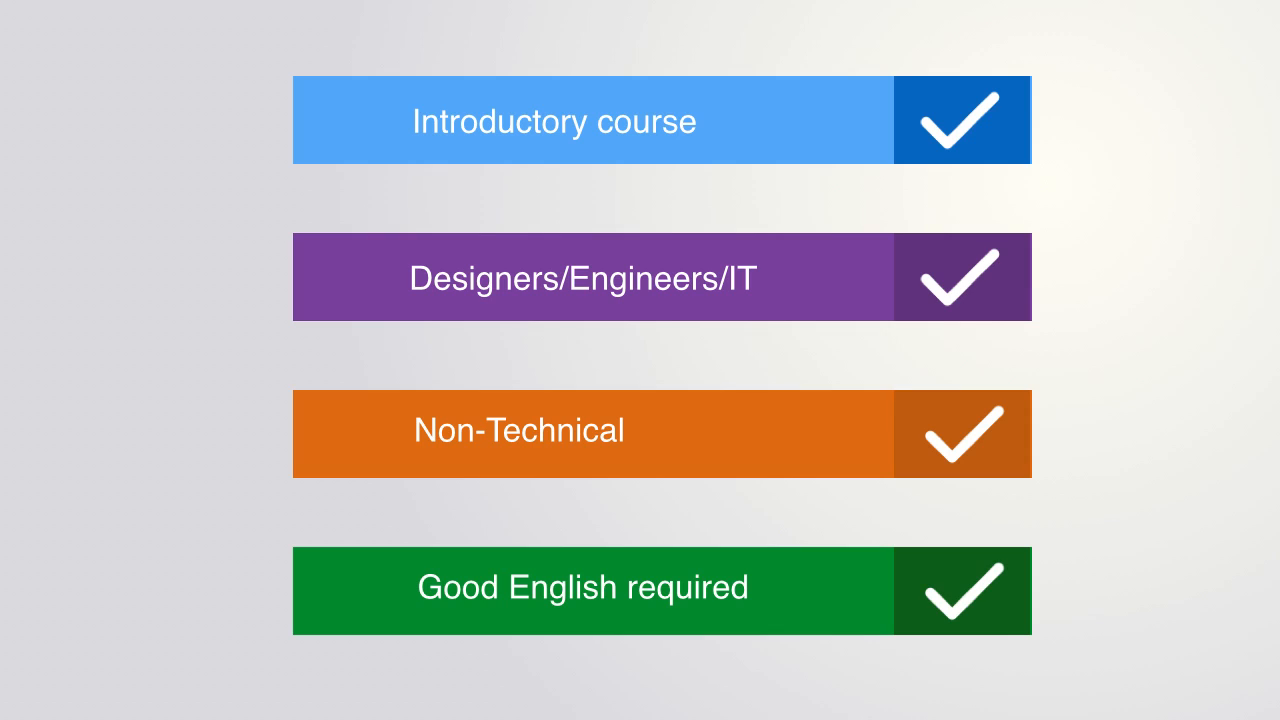